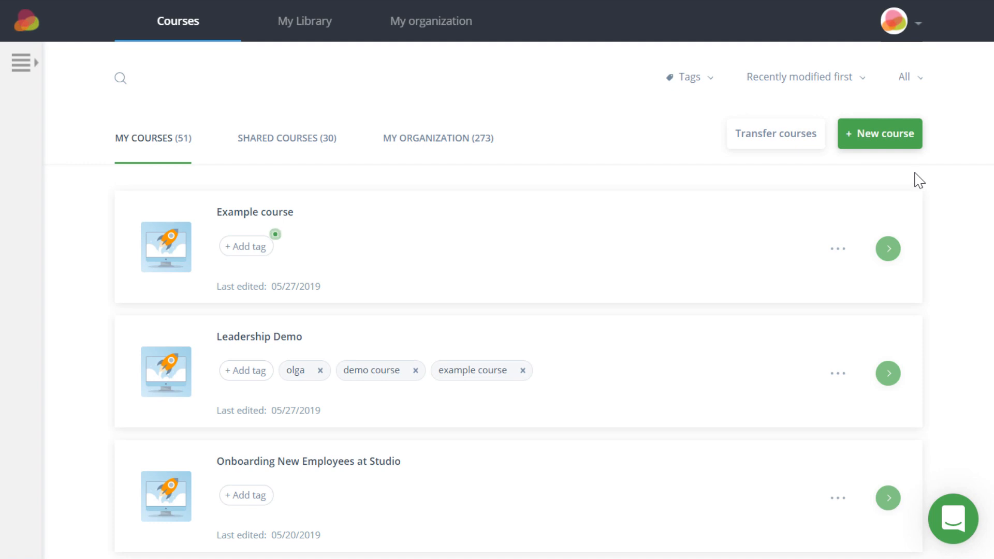
Step: Create a blank 'Onboarding Course' from scratch and add its first section
click(880, 134)
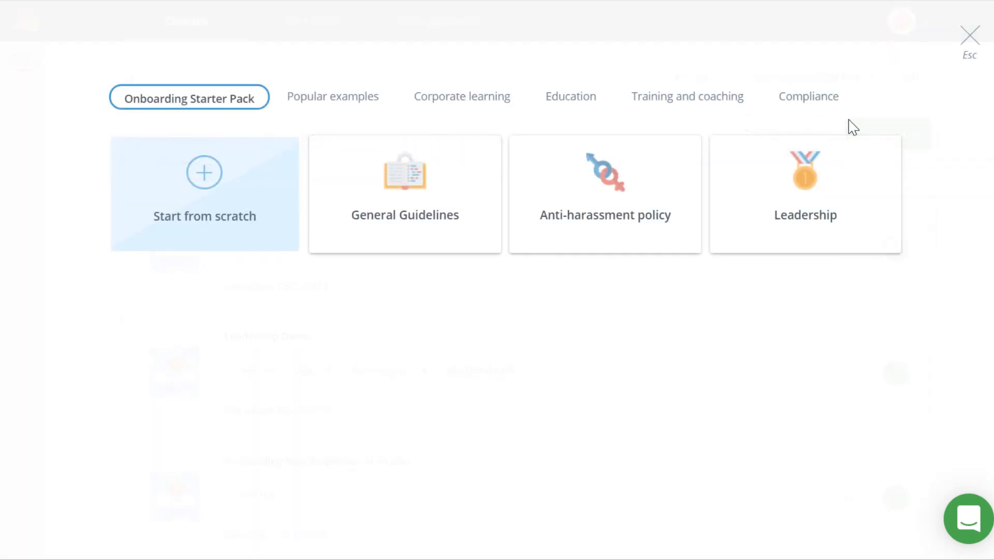
click(204, 193)
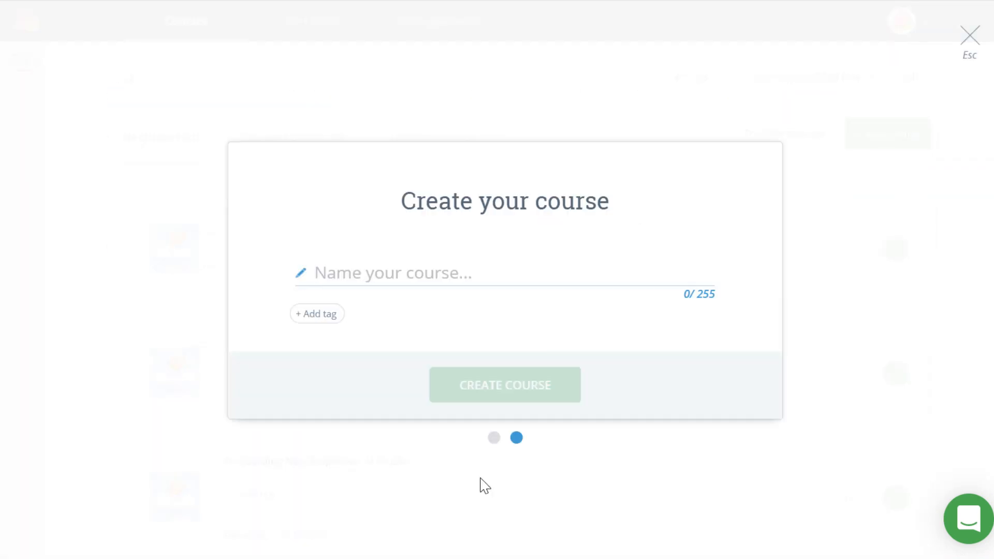
text(Onboarding)
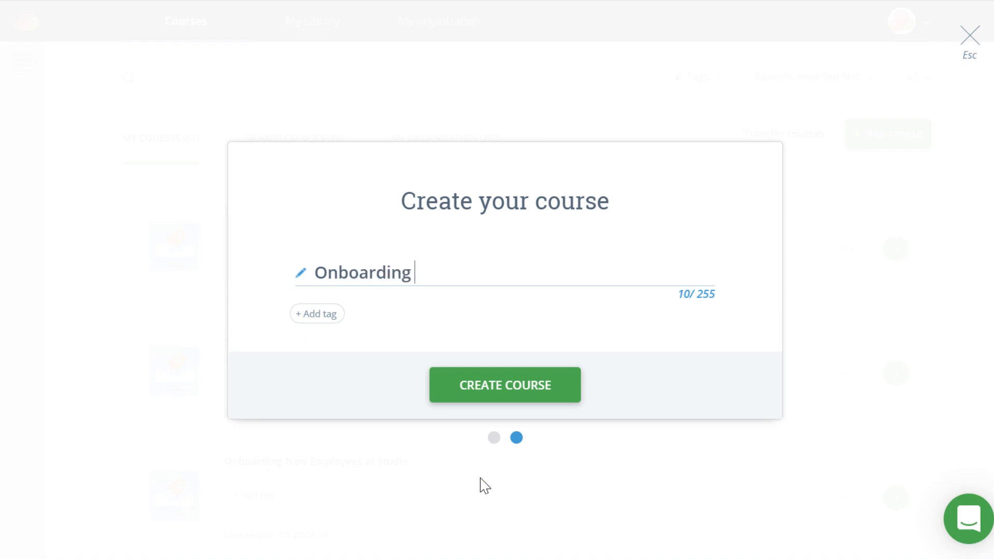
click(505, 385)
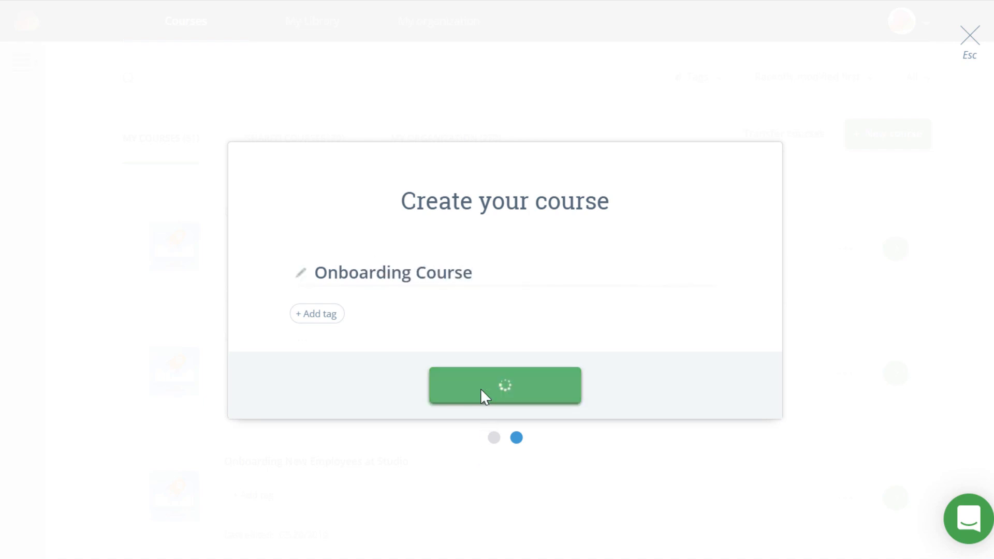
click(505, 385)
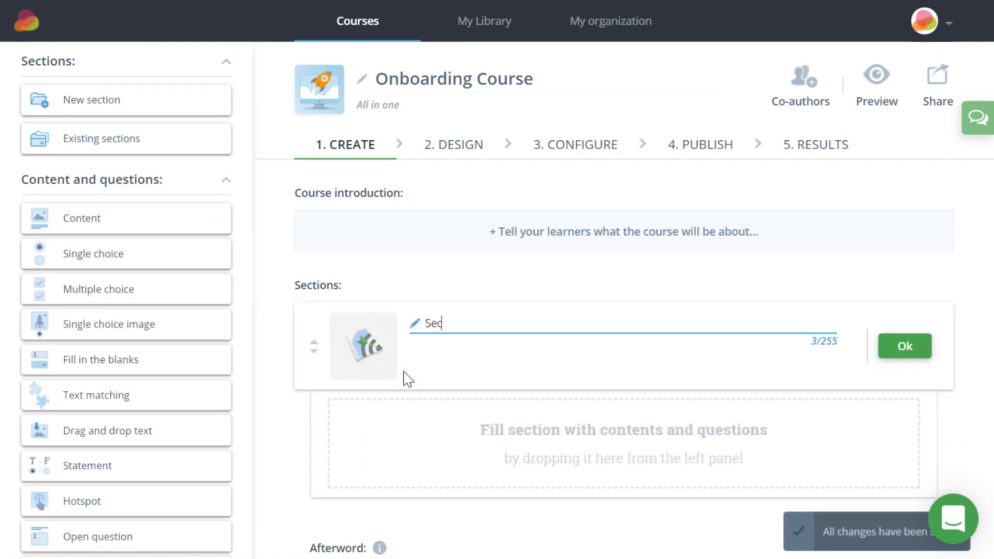
Step: Name the section 'Section 1', add 'Overview' content and question 'Q1', and open Overview
text(tion 1)
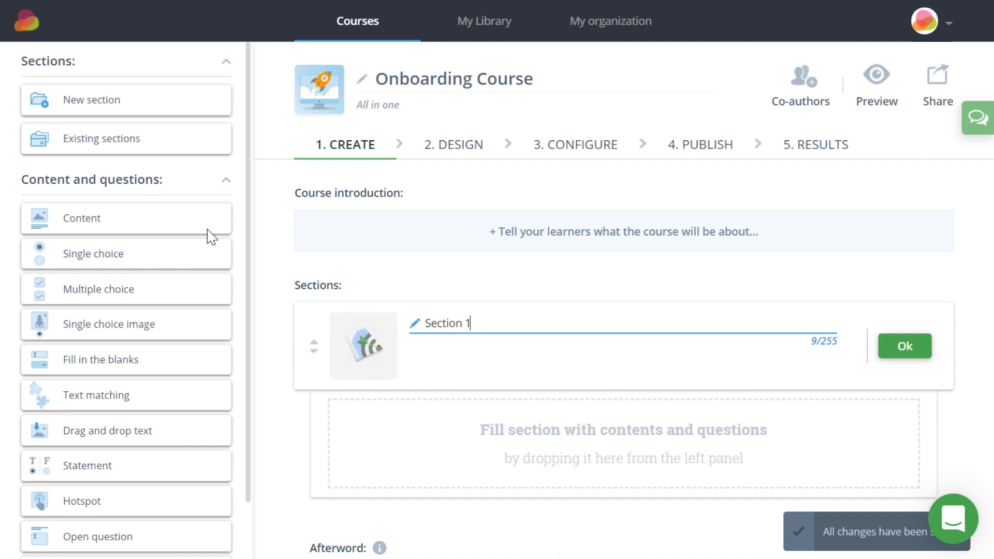
click(904, 347)
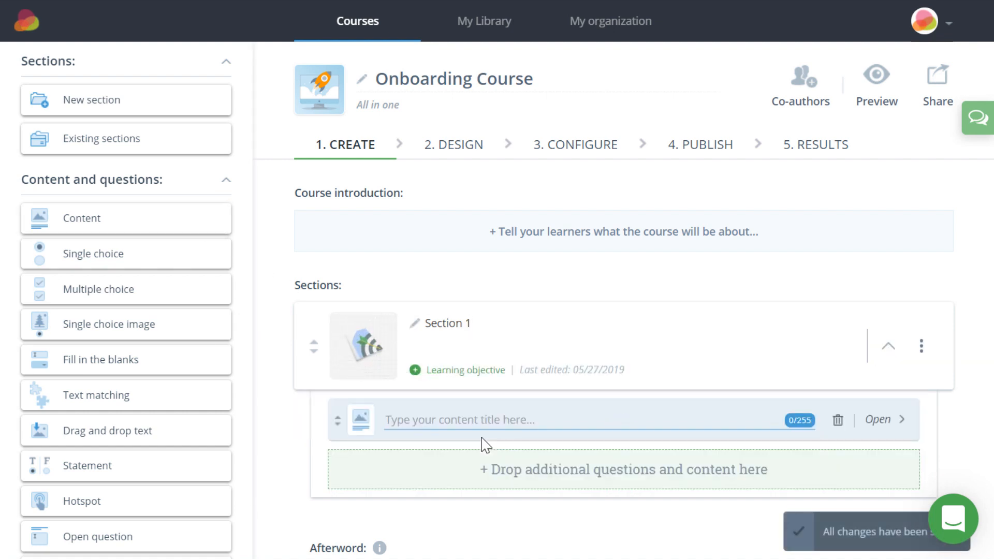
text(Overview)
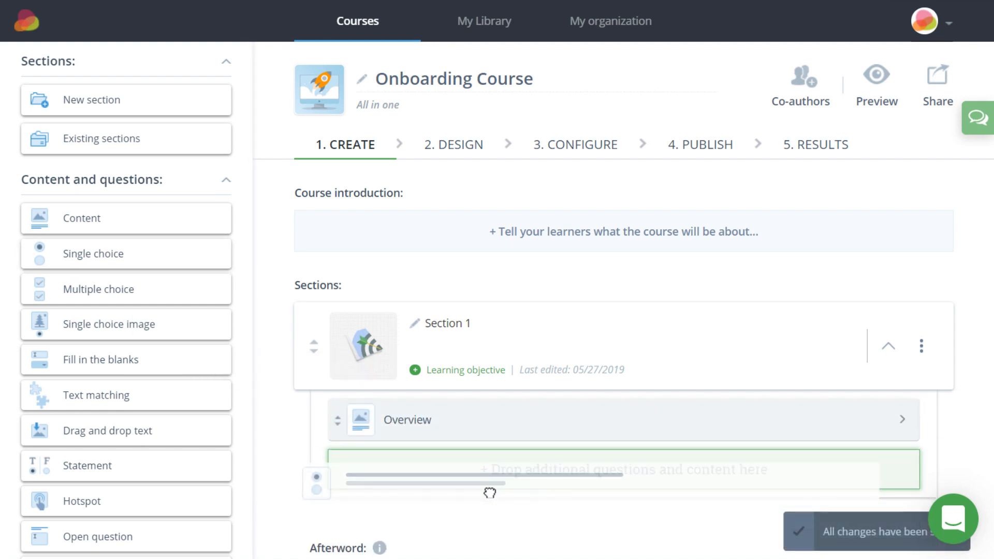
text(Q1)
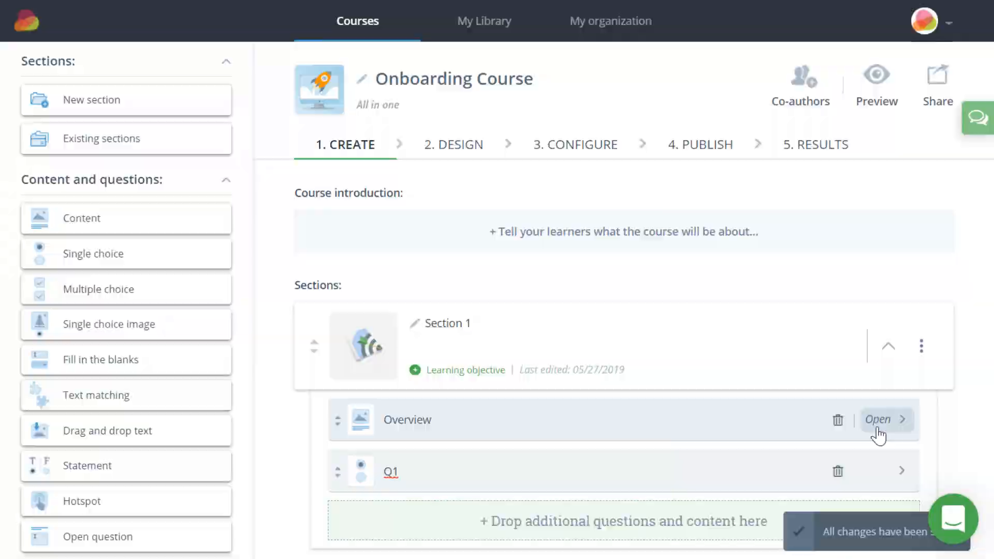
click(880, 419)
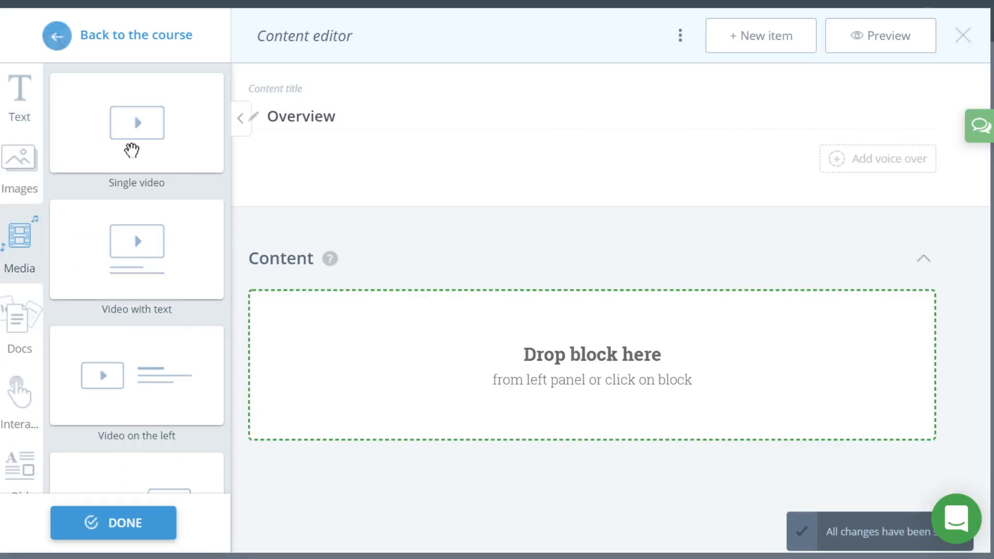
Step: Embed a single video block in the Overview content and close the editor
click(136, 123)
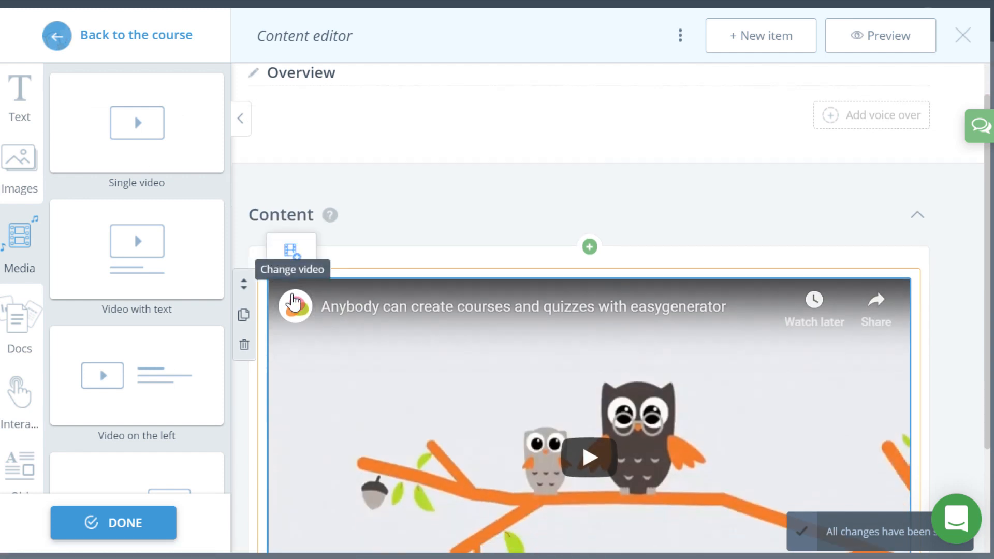
scroll(down, 3)
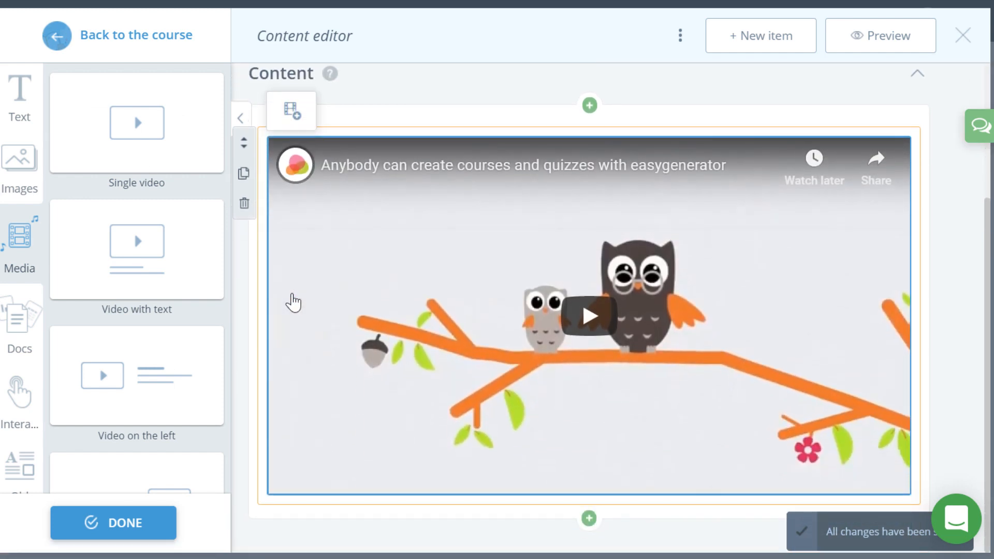
mouse_move(834, 62)
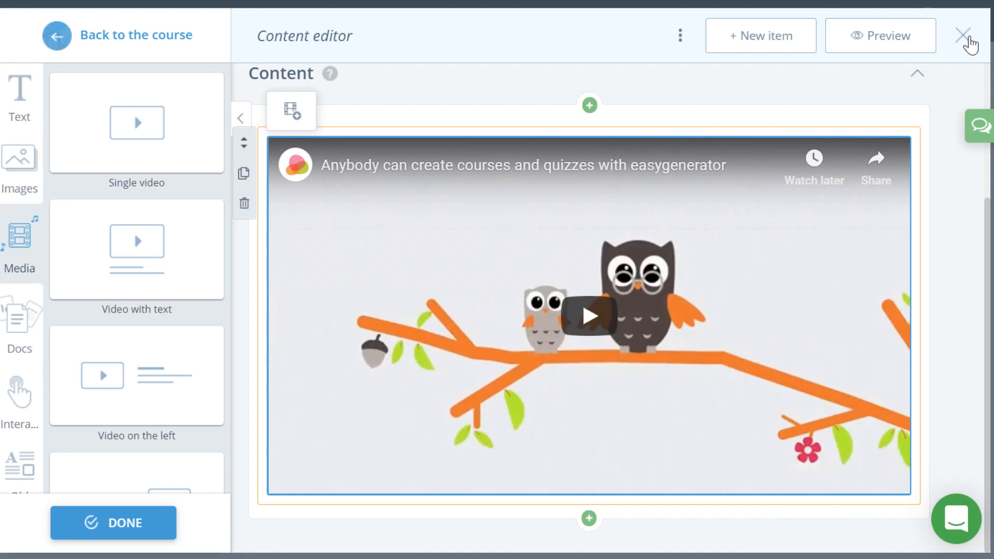
click(962, 36)
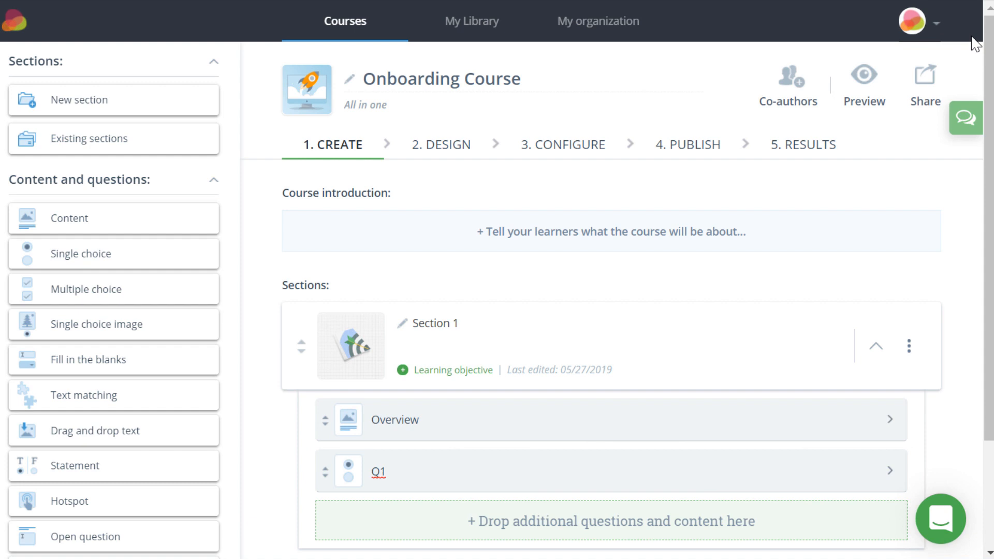
click(788, 86)
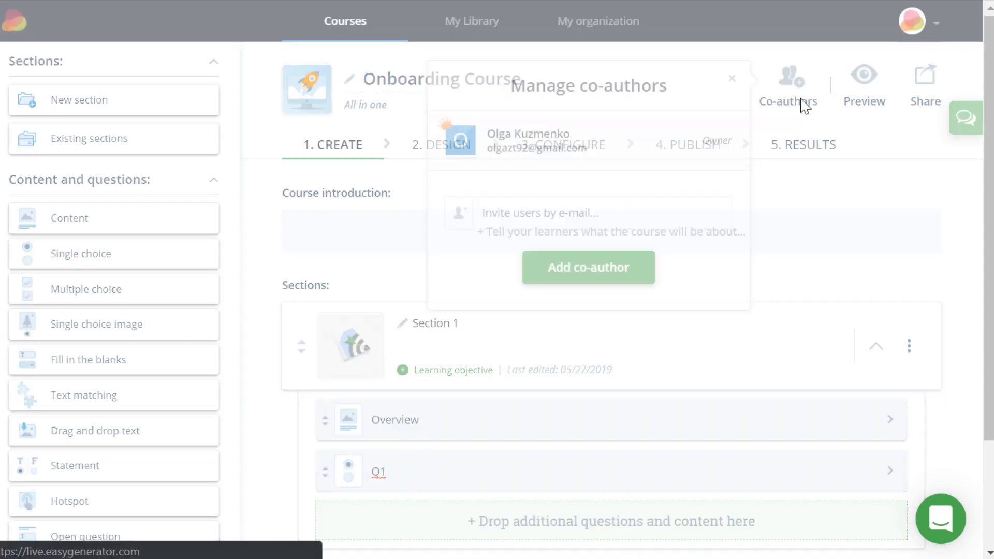
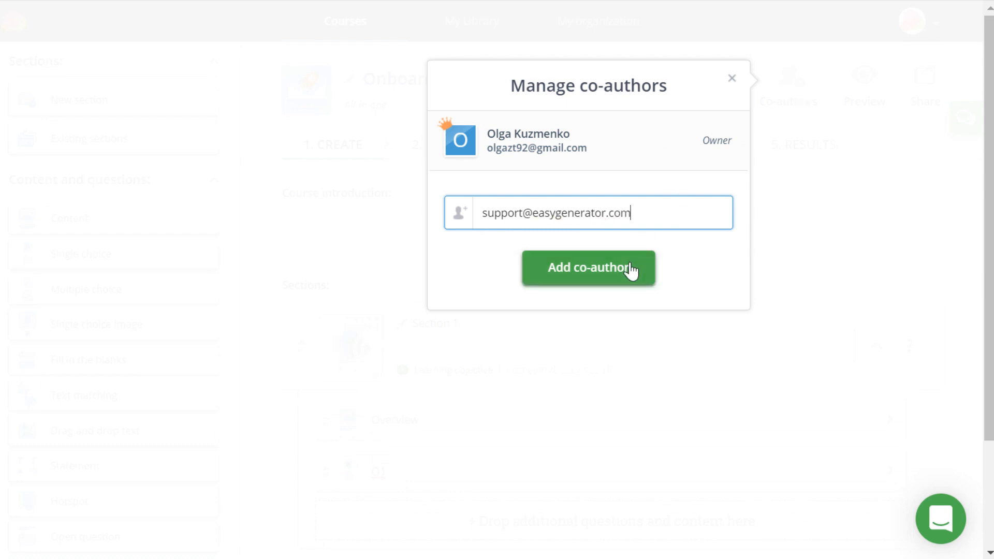
click(588, 268)
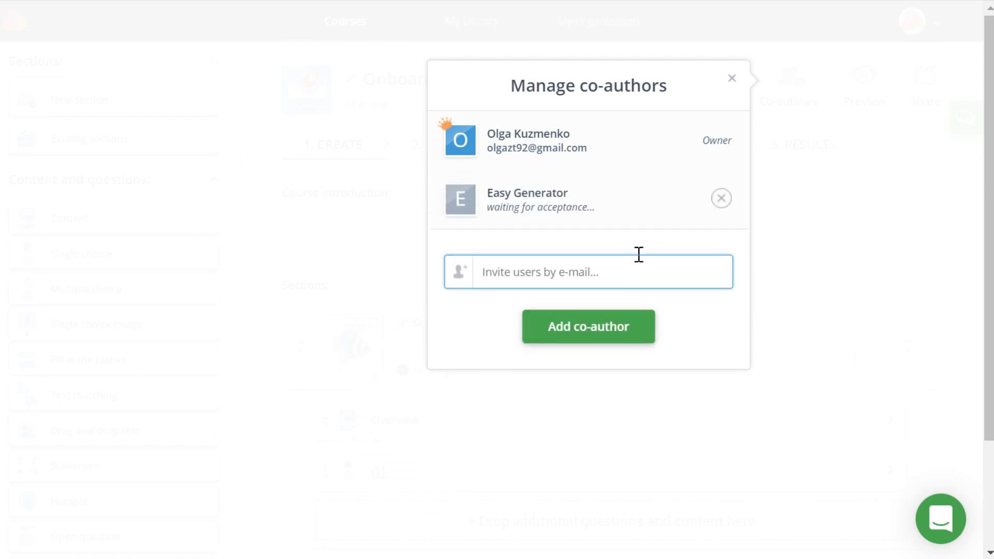
click(732, 78)
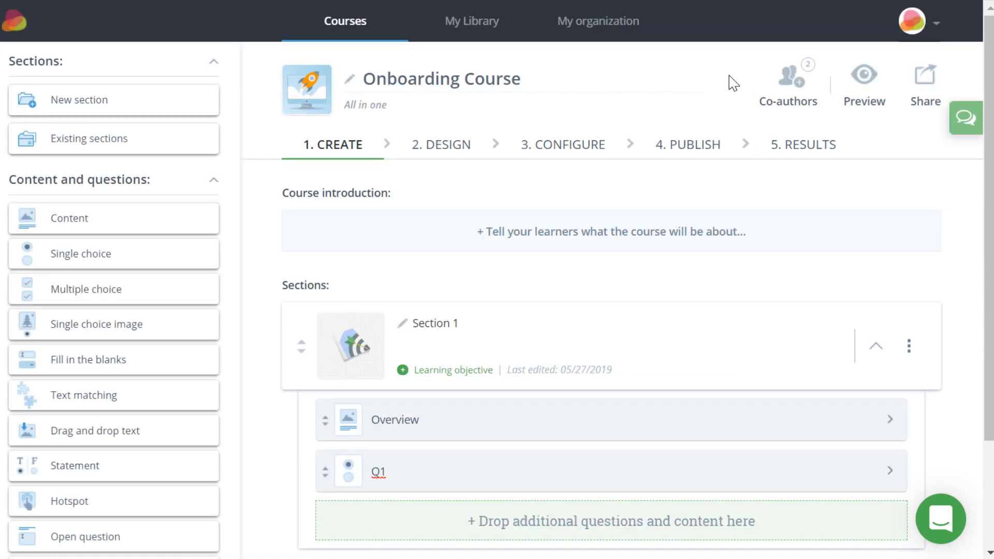
mouse_move(914, 136)
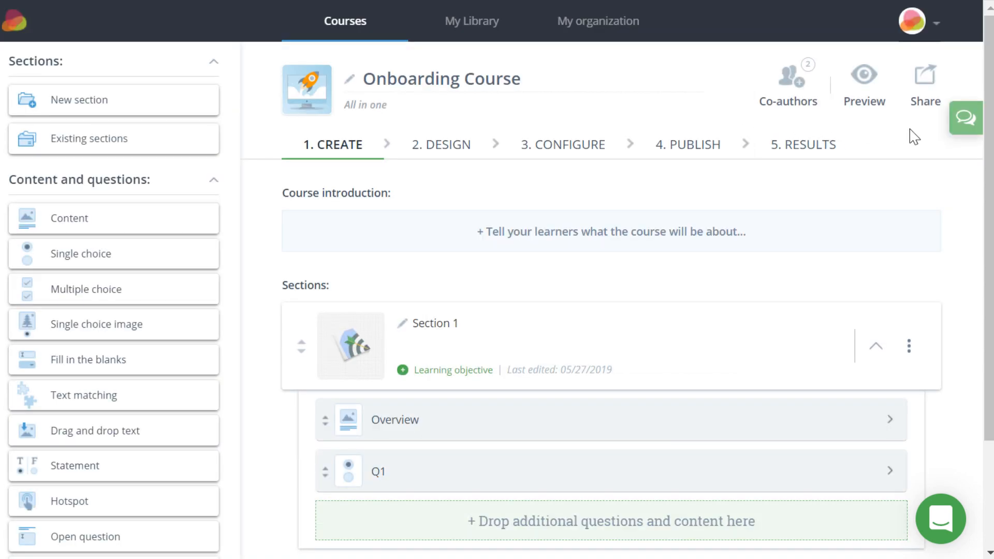
mouse_move(967, 118)
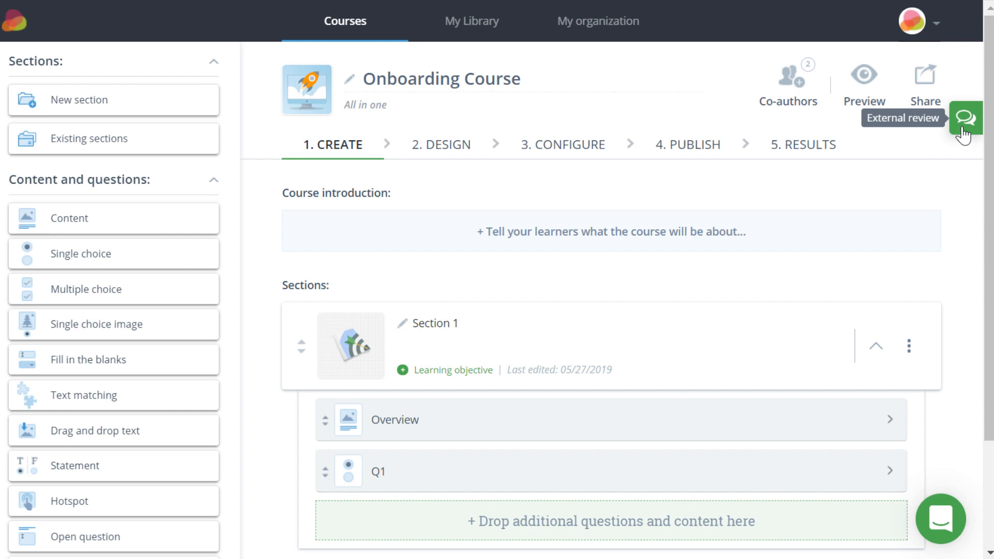
click(966, 118)
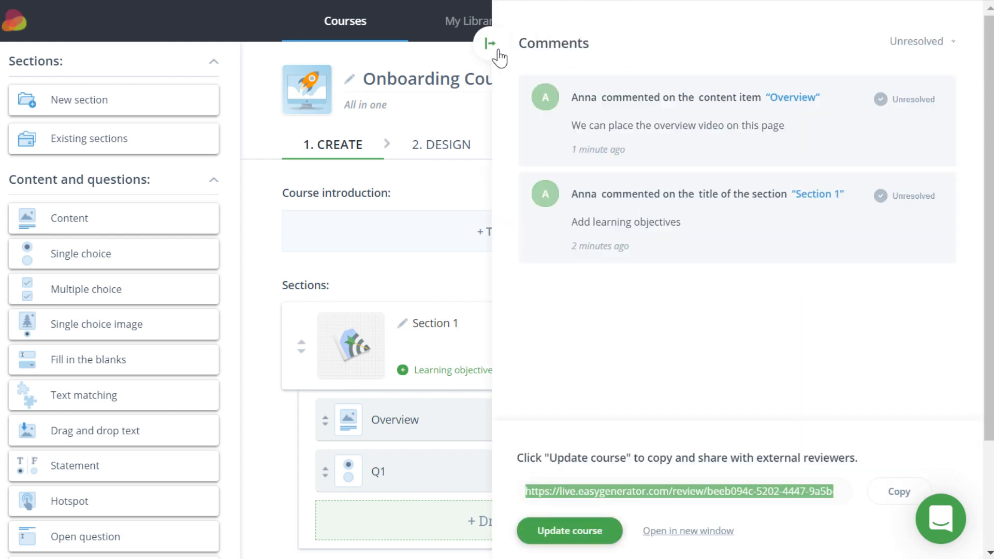
click(489, 44)
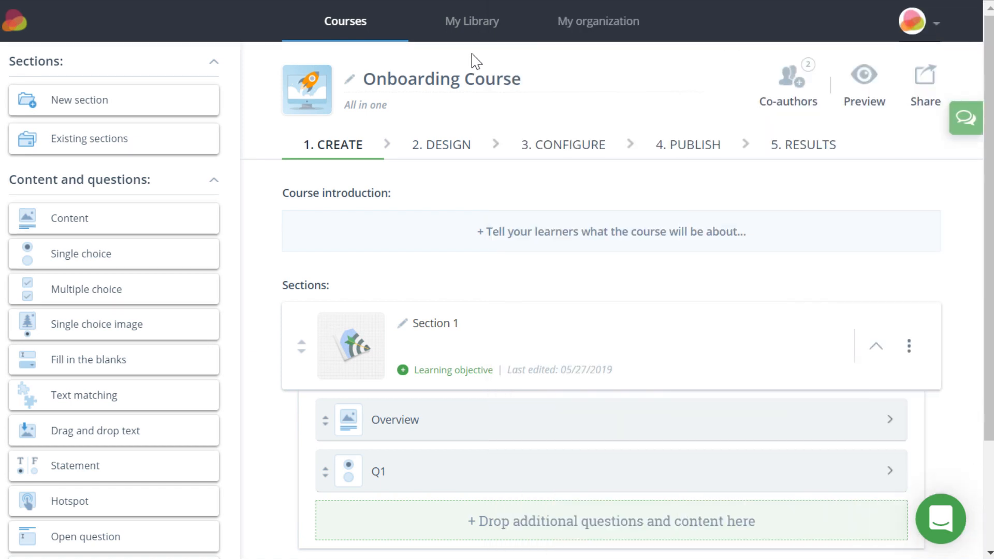
mouse_move(897, 472)
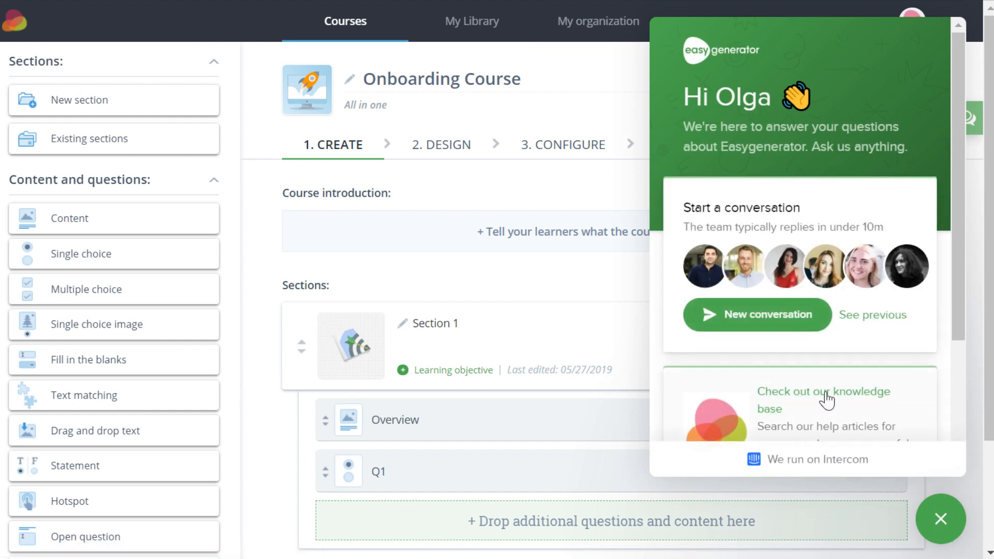
Step: Ask support whether documents can be added to the course, read the reply, and close the chat
click(757, 314)
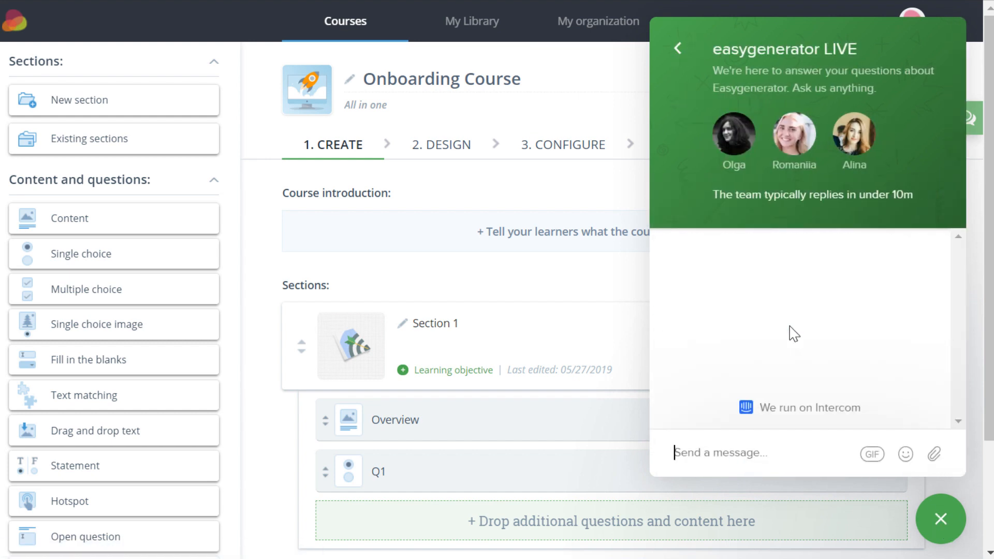
text(Can I add documn)
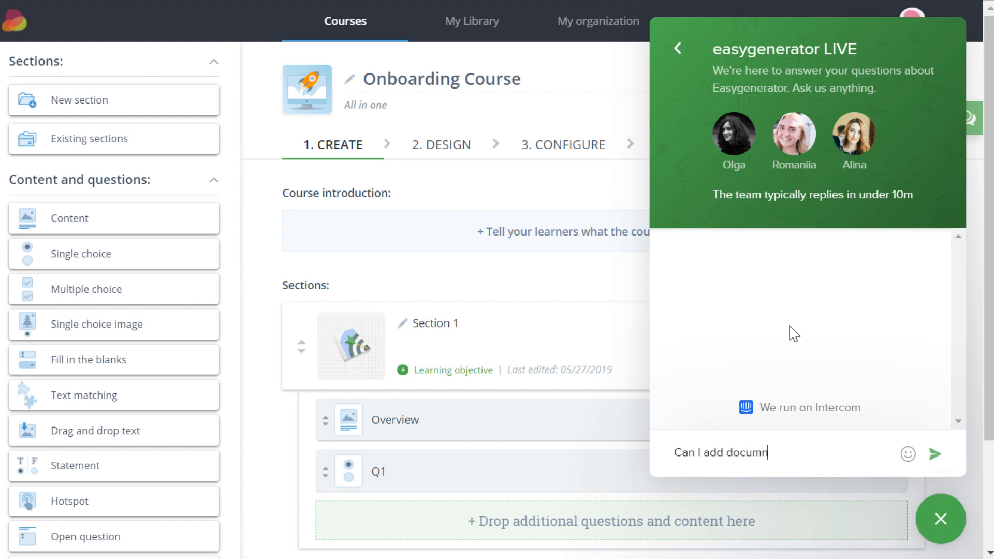
text(ents to my cours)
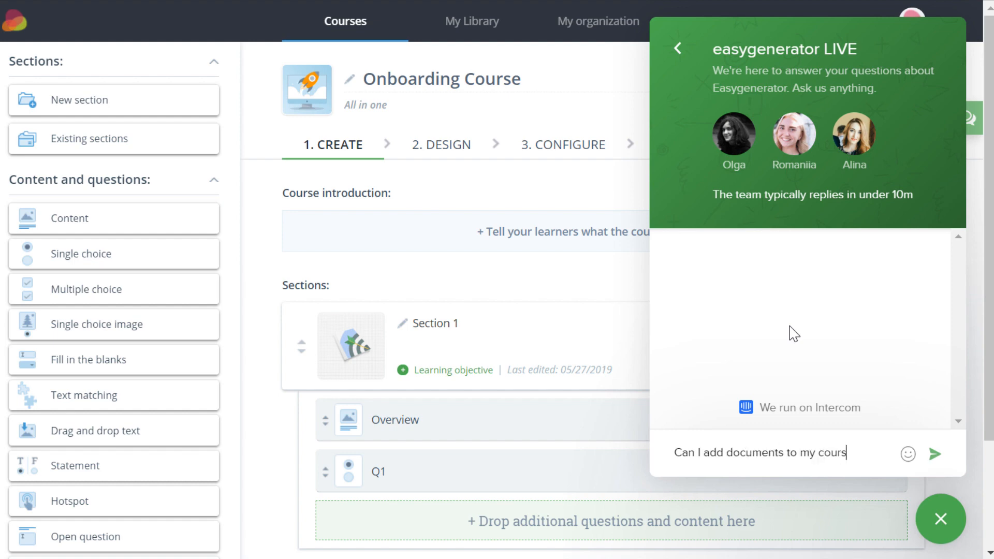
click(935, 454)
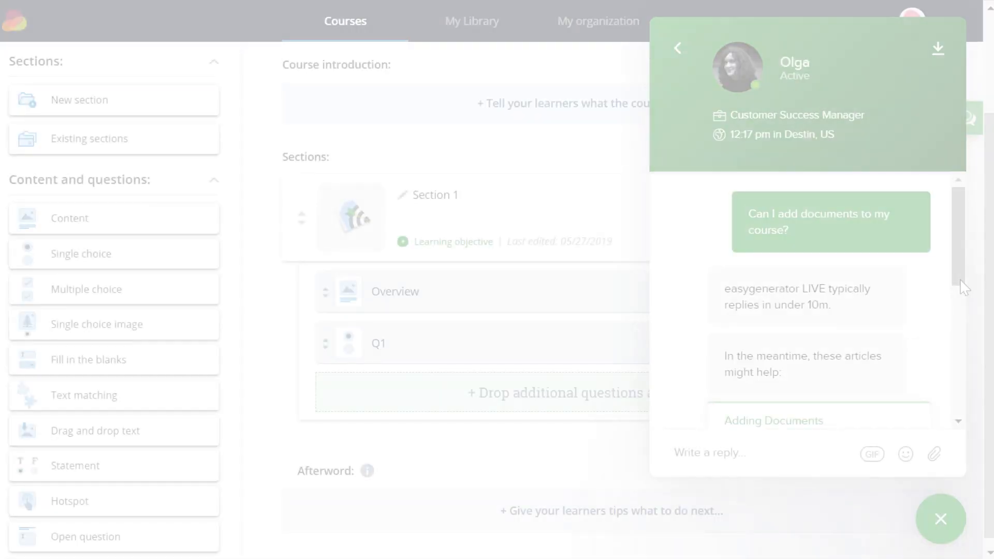
scroll(down, 3)
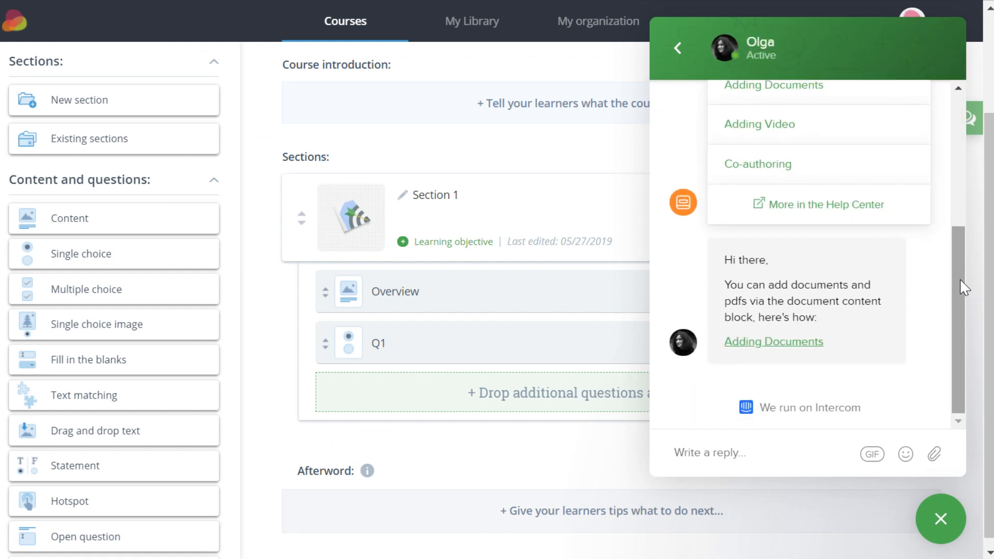
click(941, 519)
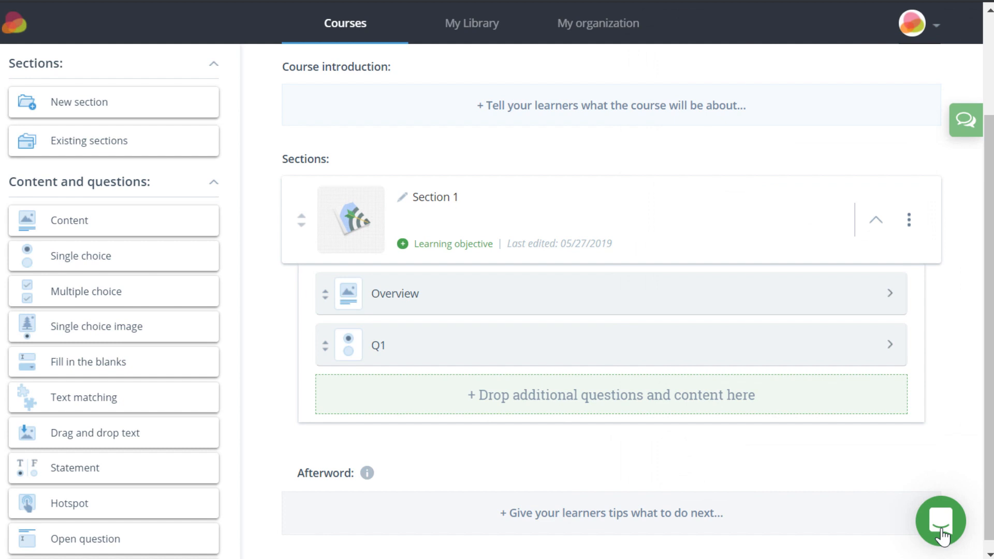
scroll(up, 3)
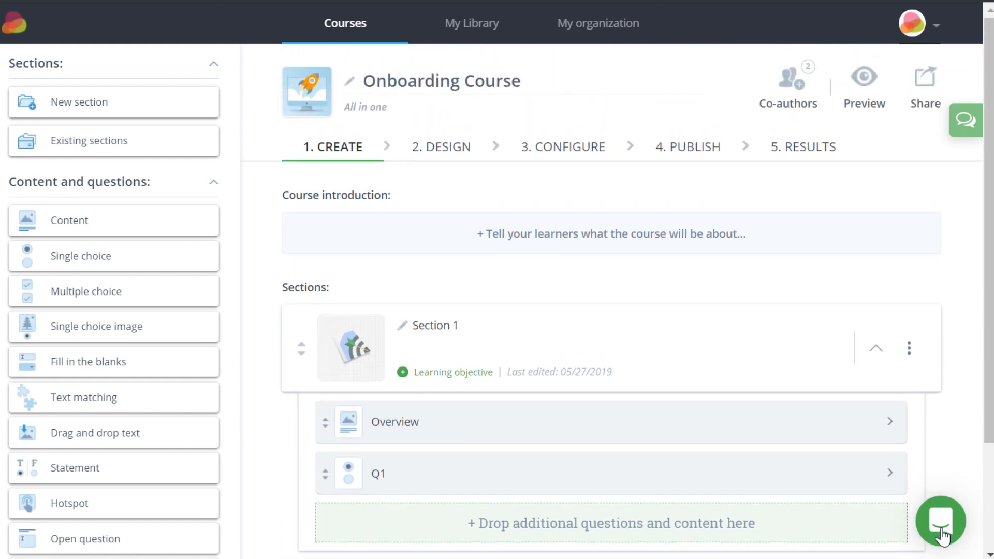
mouse_move(461, 155)
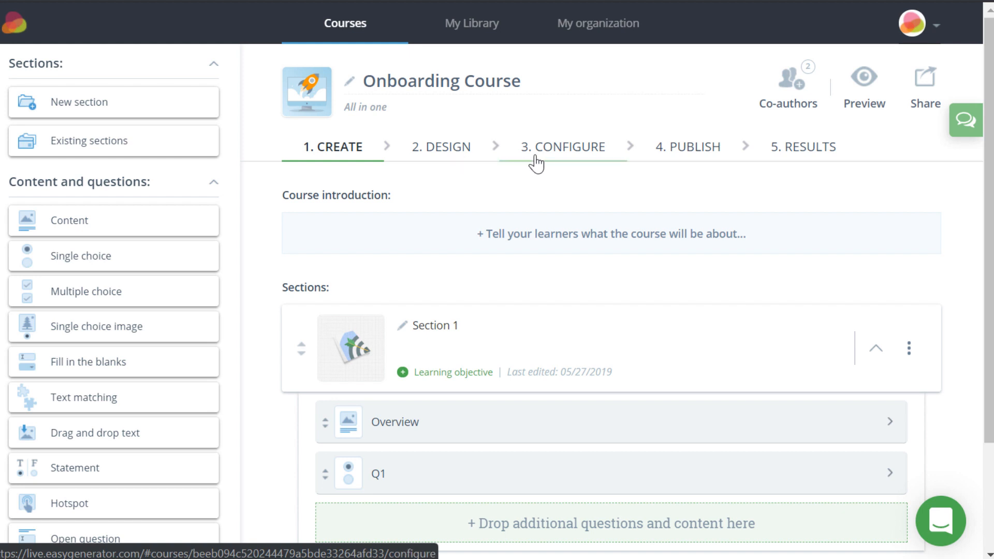
mouse_move(544, 161)
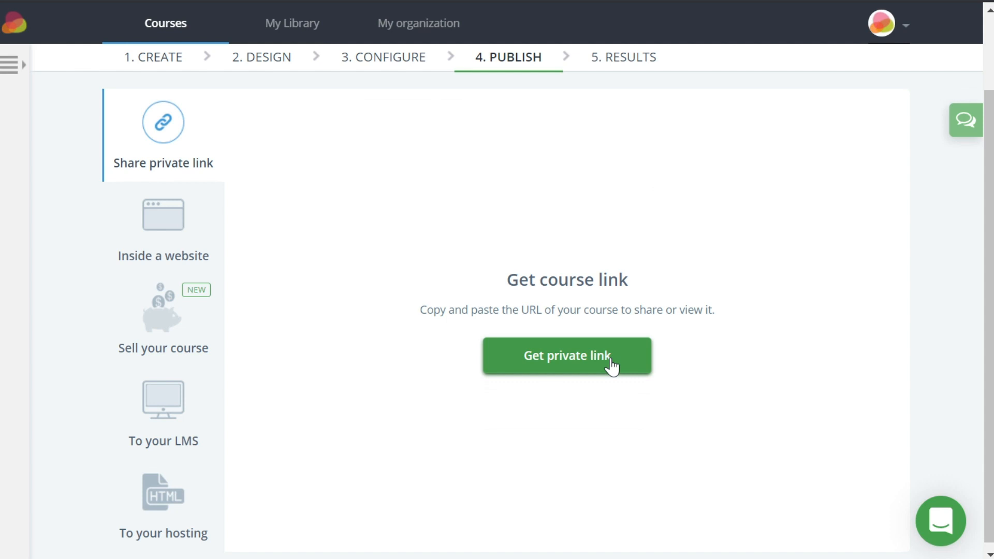
Step: Publish the course for a private link and view learner results
click(567, 356)
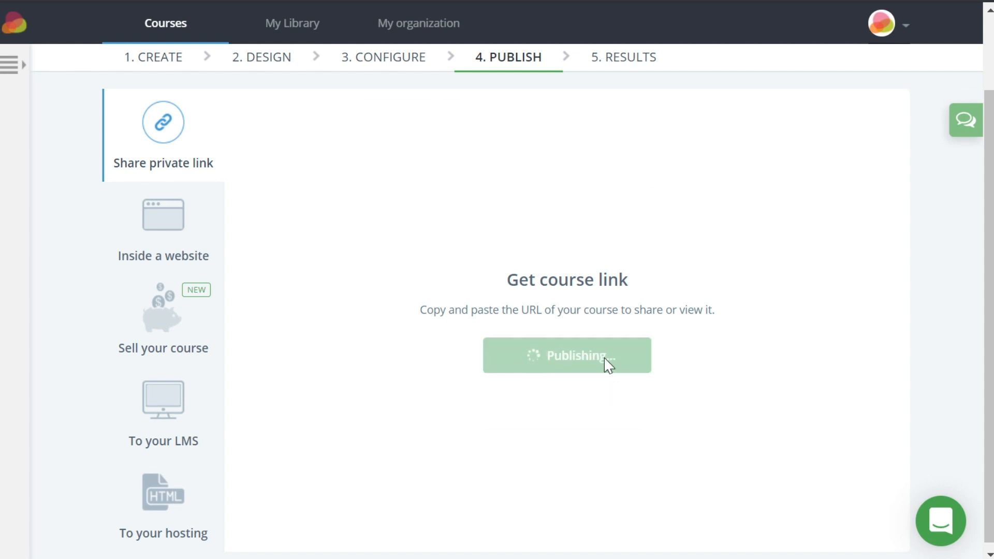
click(566, 355)
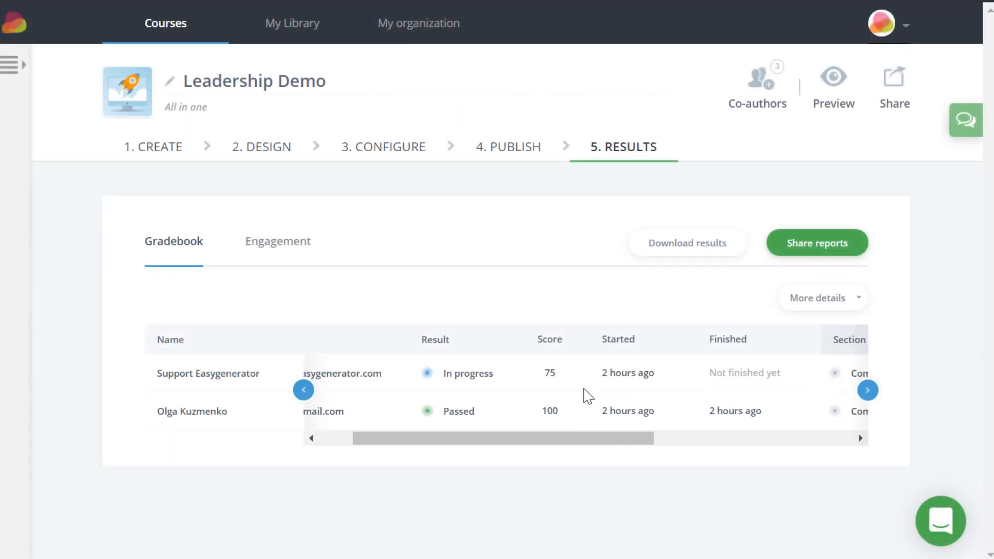
Step: Scroll the Leadership Demo gradebook right to see per-section and per-question scores
scroll(right, 3)
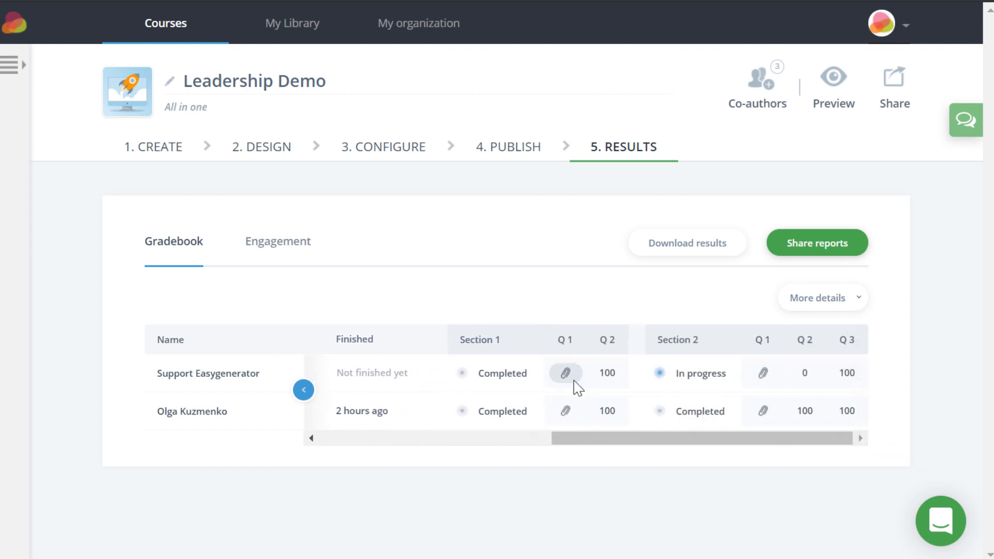
mouse_move(580, 388)
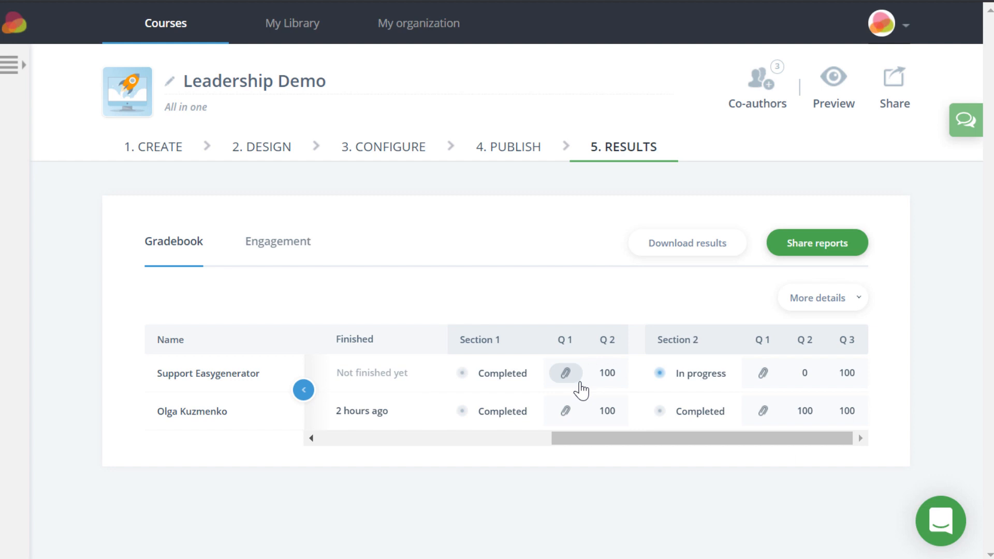